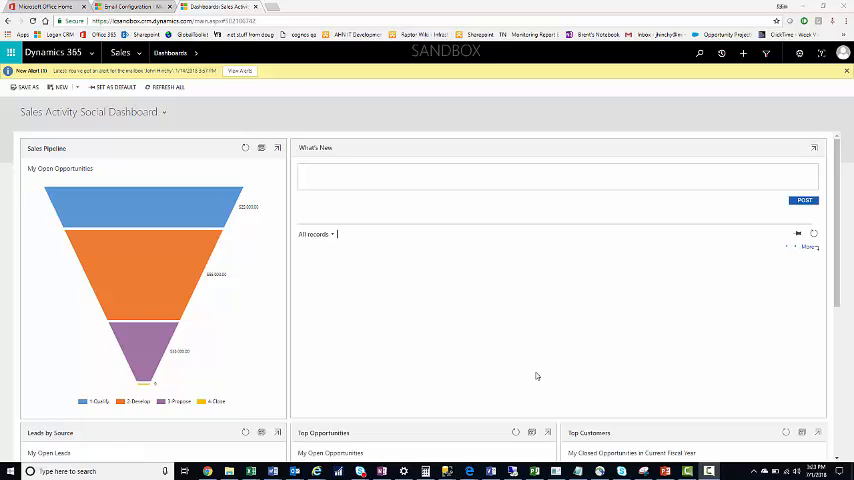
pyautogui.moveTo(357, 344)
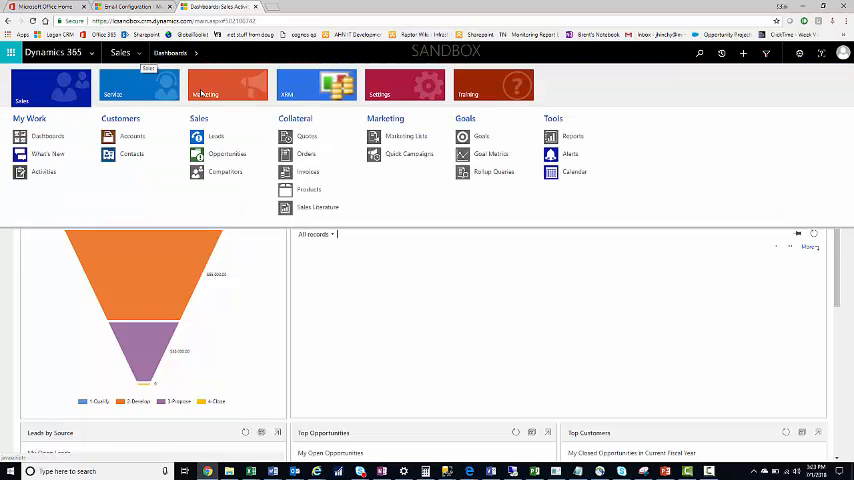
# Go to Settings and open the Email Configuration page.
pyautogui.click(379, 85)
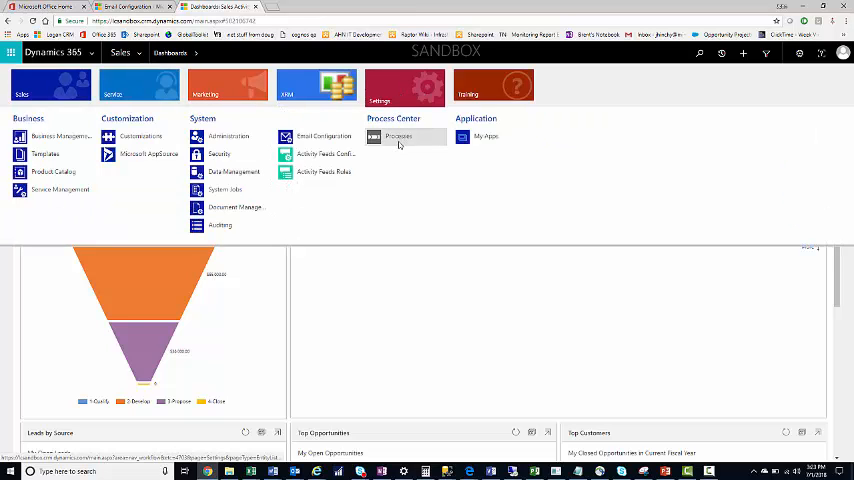
pyautogui.click(323, 136)
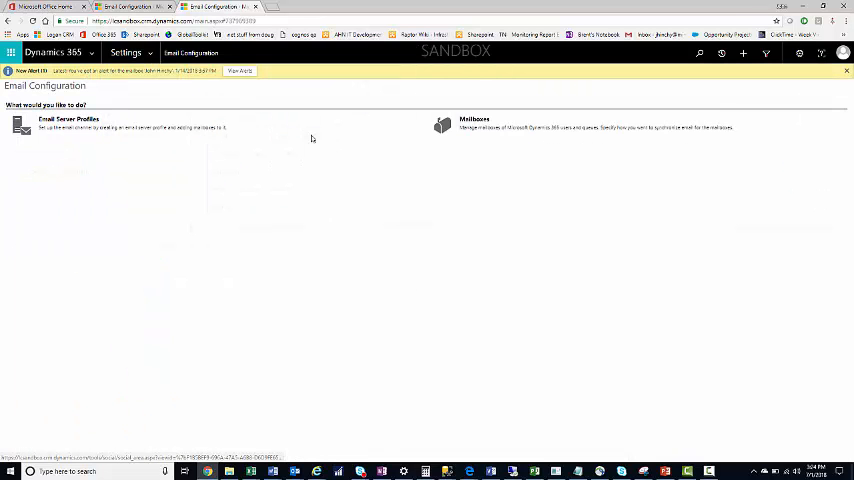
pyautogui.moveTo(370, 149)
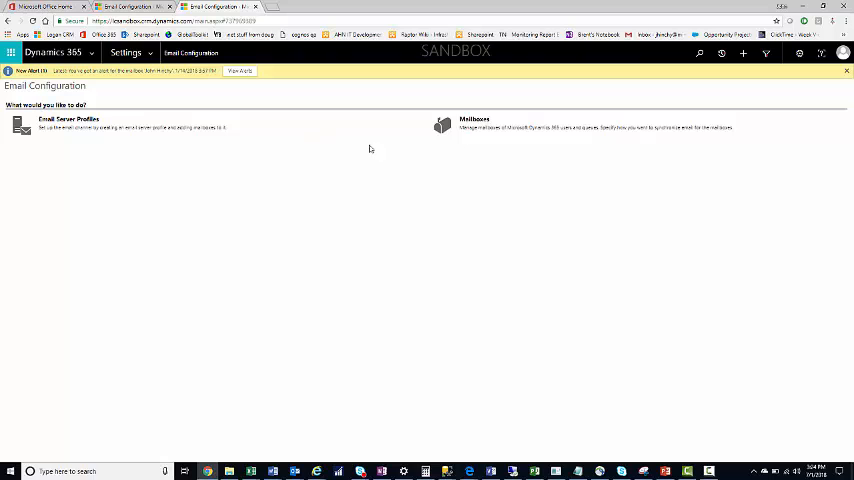
pyautogui.click(473, 120)
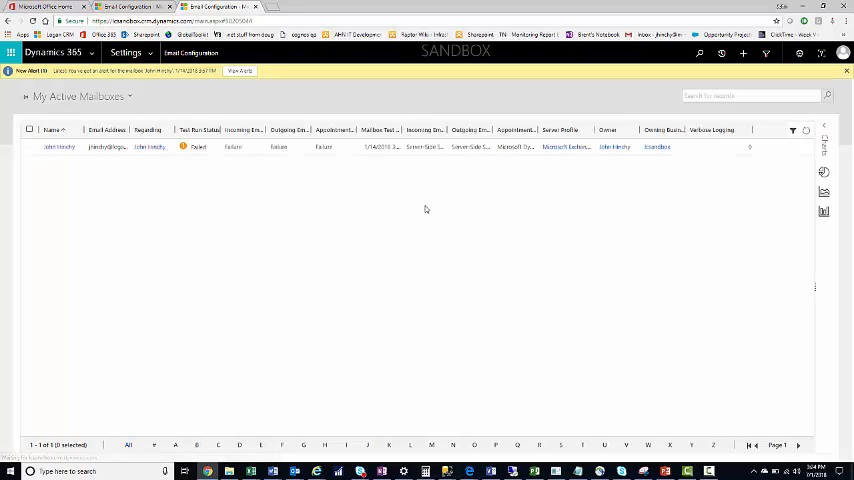
pyautogui.click(30, 164)
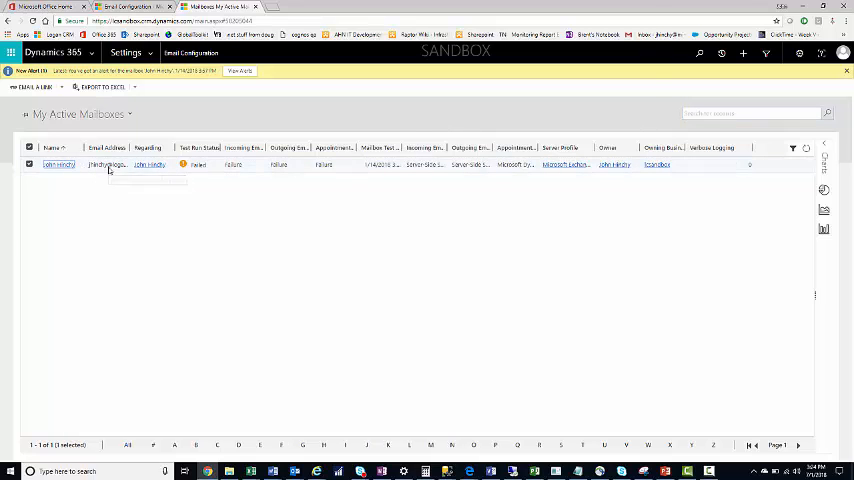
pyautogui.click(57, 164)
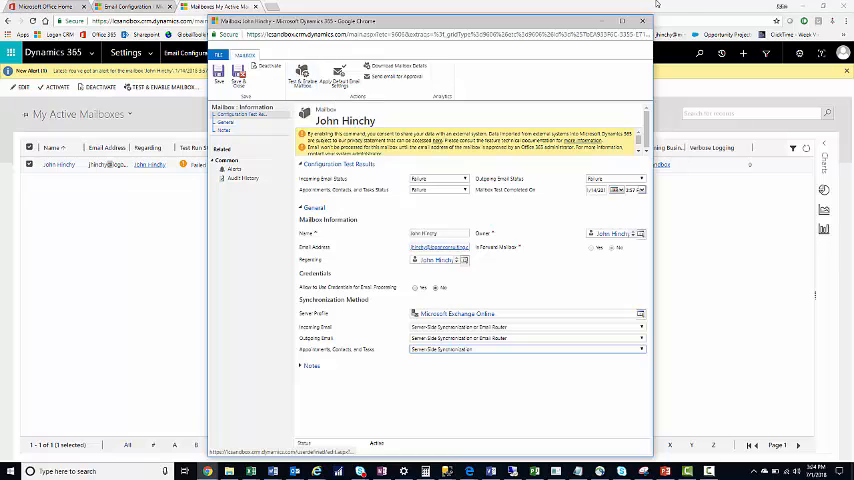
pyautogui.click(642, 20)
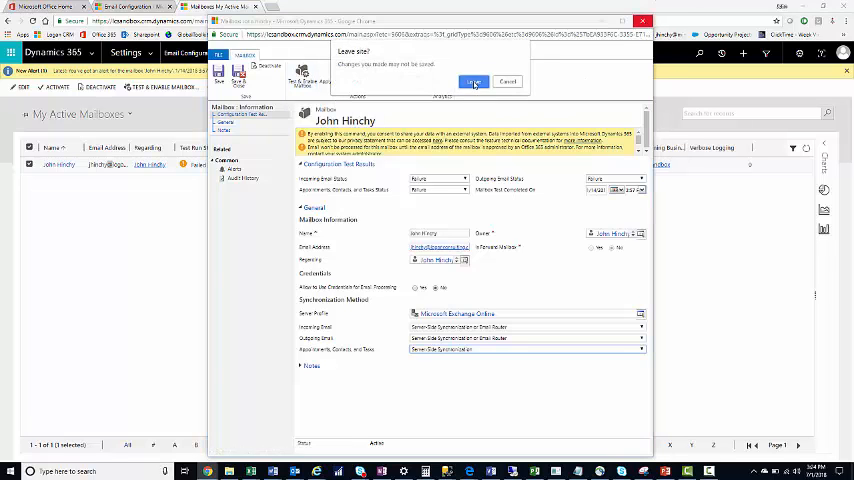
pyautogui.click(473, 82)
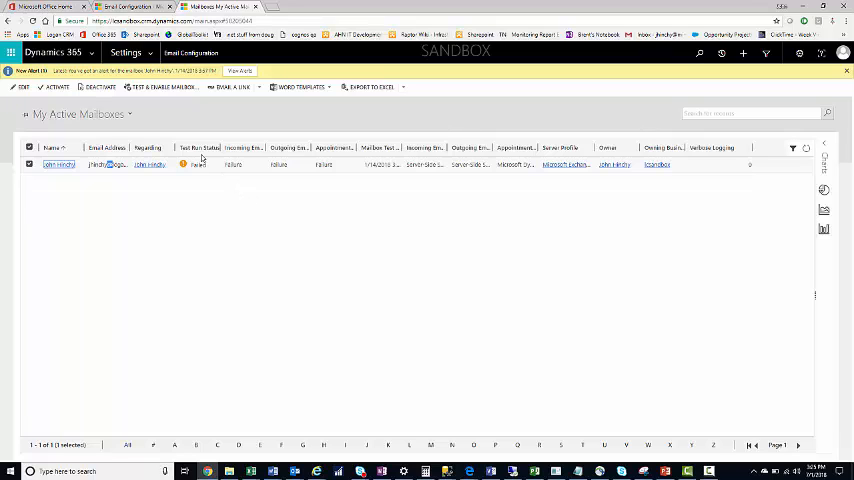
pyautogui.moveTo(261, 120)
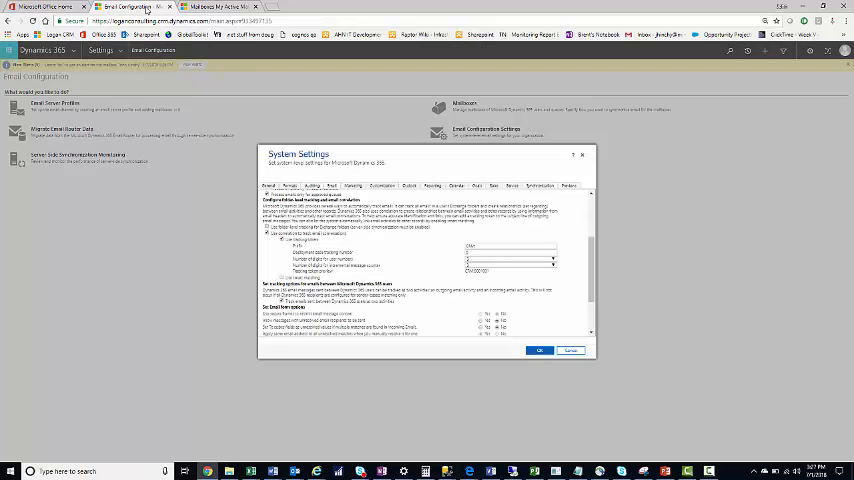
# Open the Microsoft Exchange Online profile from Email Server Profiles.
pyautogui.click(570, 350)
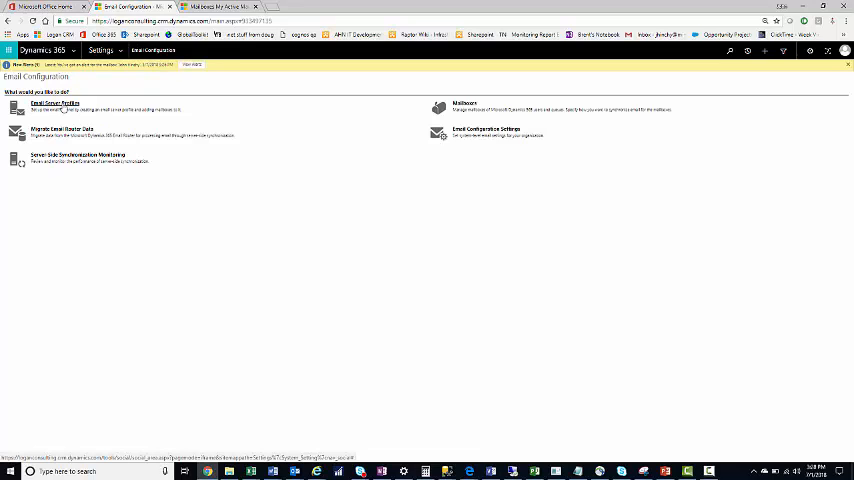
pyautogui.click(54, 103)
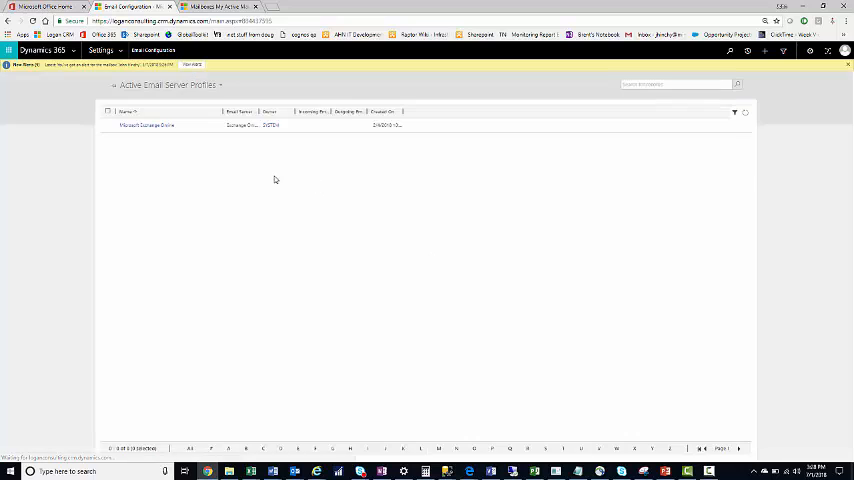
pyautogui.click(147, 140)
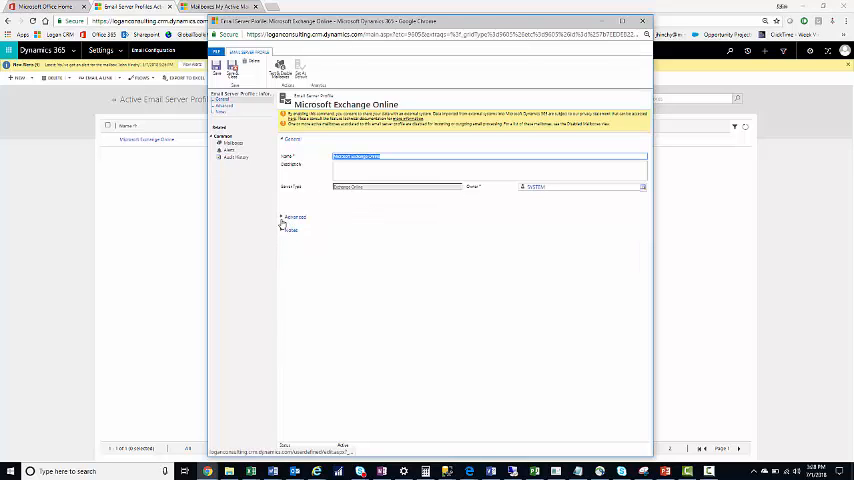
# Expand Advanced and page the Process Email From calendar forward to the current month.
pyautogui.click(282, 217)
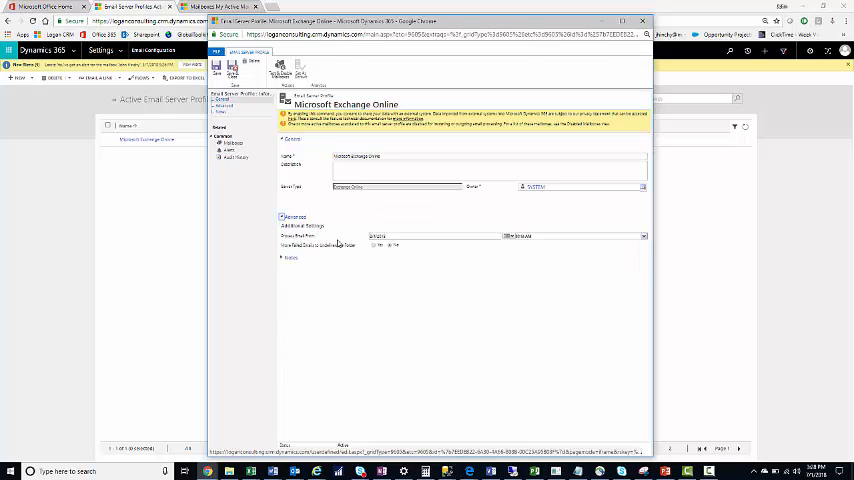
pyautogui.moveTo(548, 243)
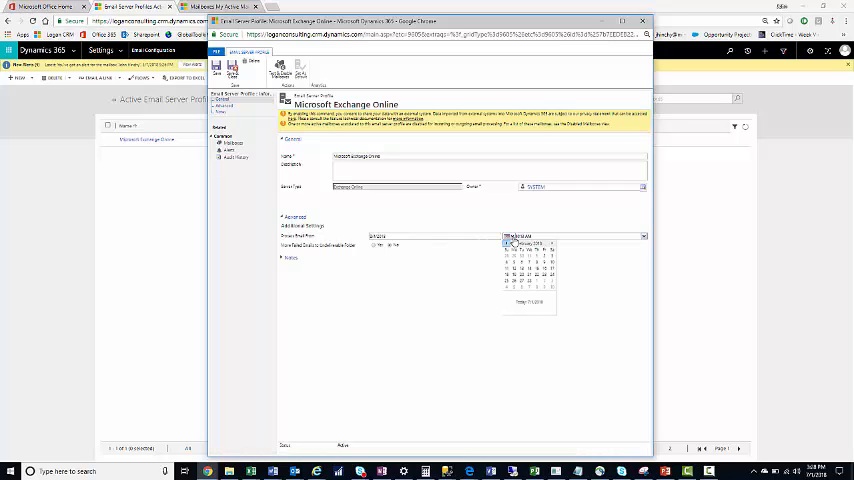
pyautogui.click(552, 244)
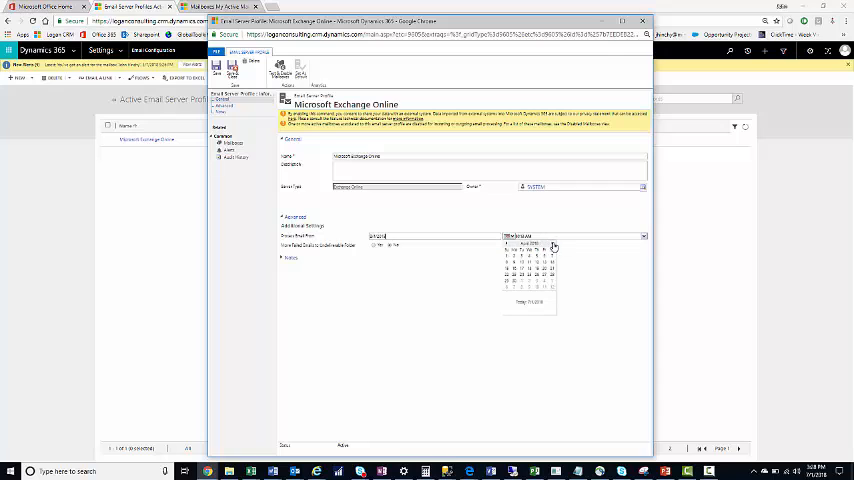
pyautogui.click(553, 246)
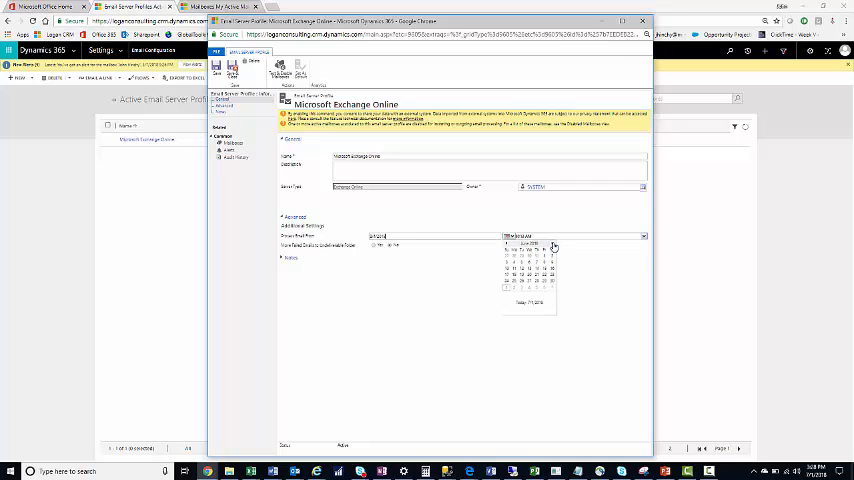
pyautogui.click(552, 246)
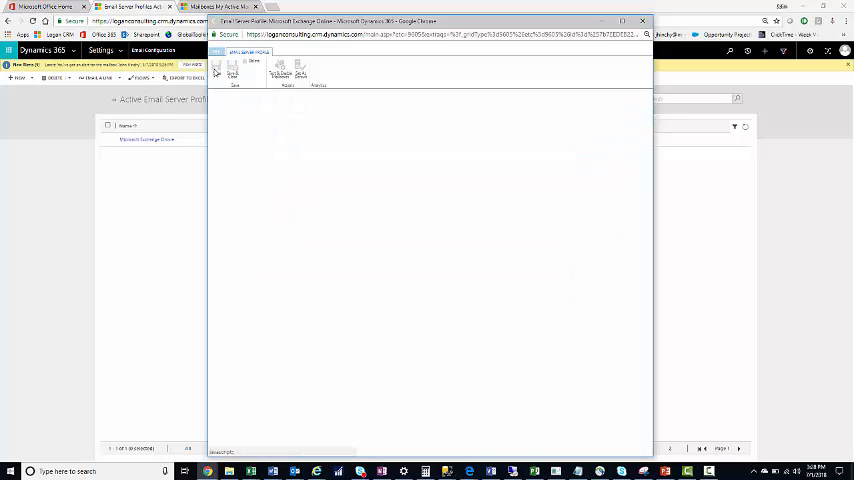
# Save the updated Exchange Online server profile.
pyautogui.click(148, 140)
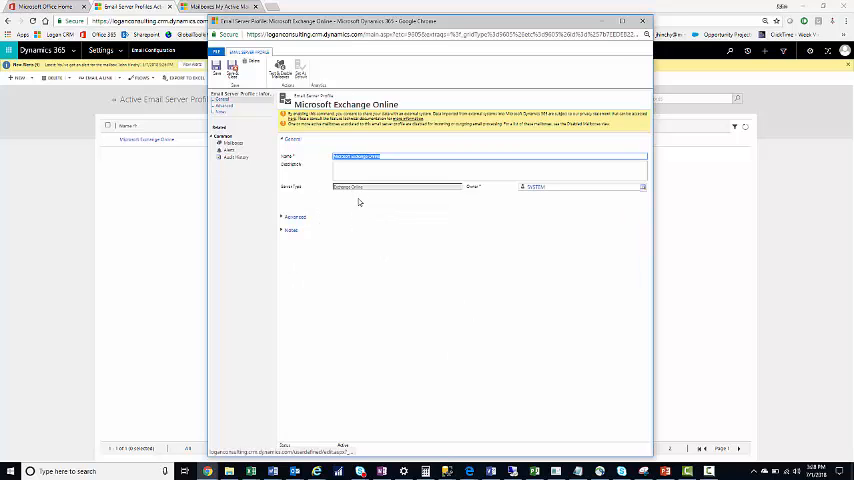
pyautogui.moveTo(571, 227)
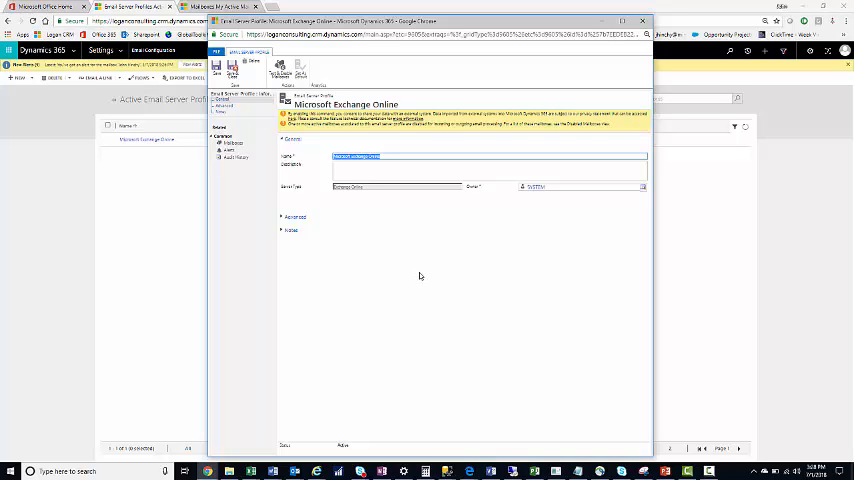
pyautogui.moveTo(401, 270)
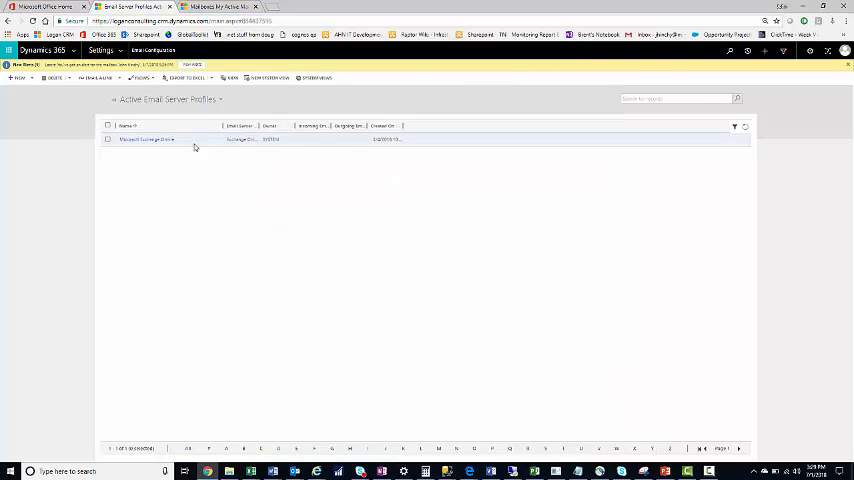
# Reopen the Exchange Online profile and expand Advanced to check Process Email From.
pyautogui.click(100, 50)
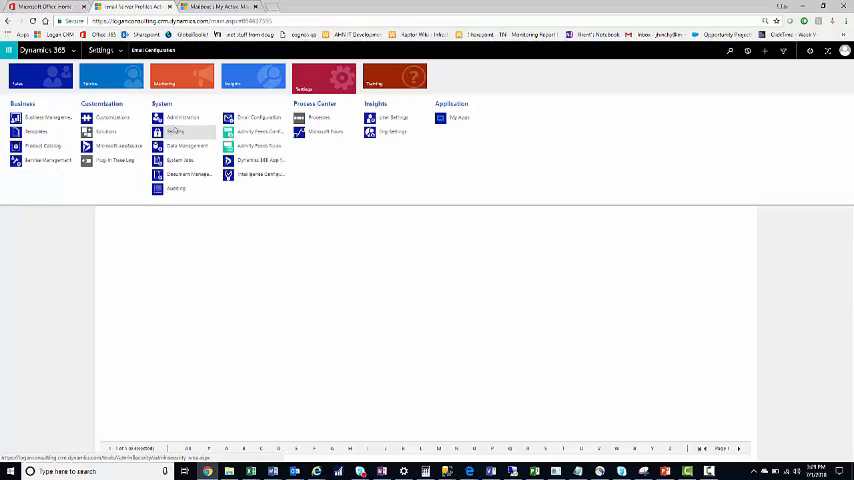
pyautogui.click(258, 118)
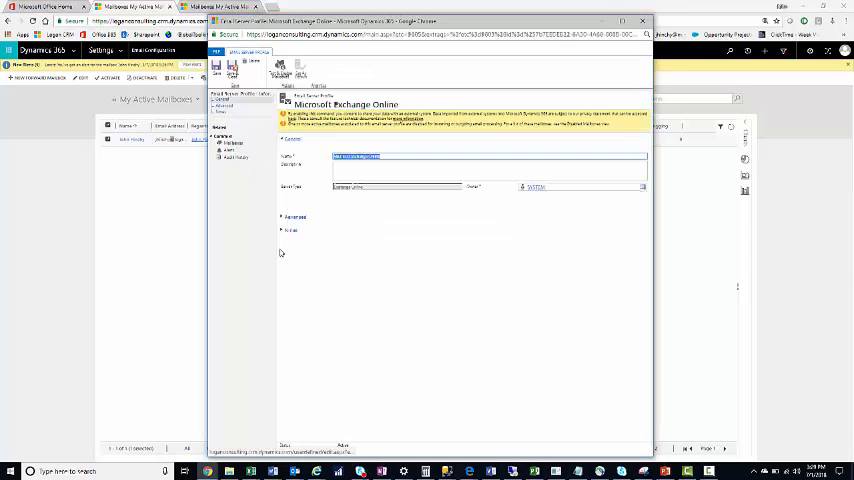
pyautogui.click(284, 216)
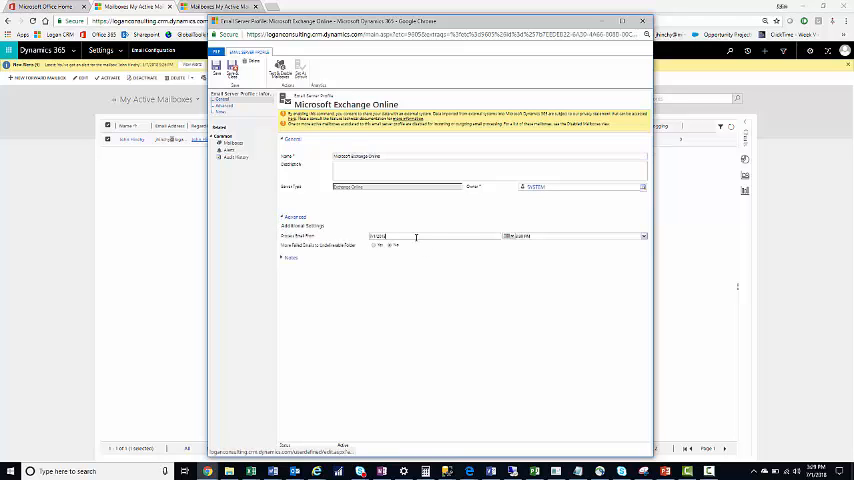